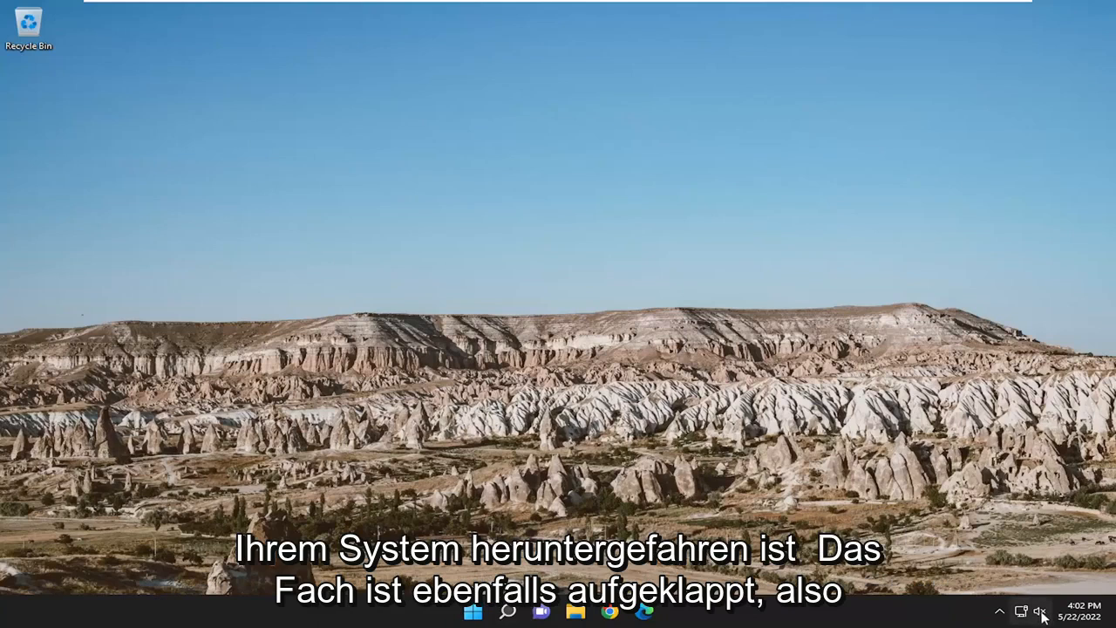
# Find troubleshoot settings via search and start the Playing Audio troubleshooter.
pyautogui.click(1039, 611)
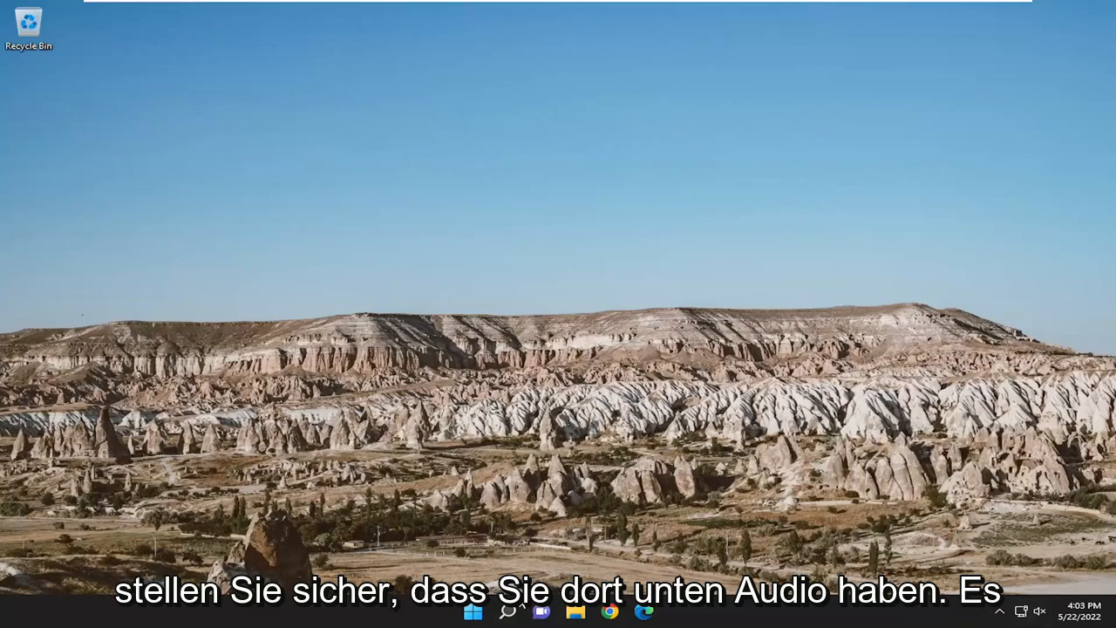
pyautogui.click(499, 623)
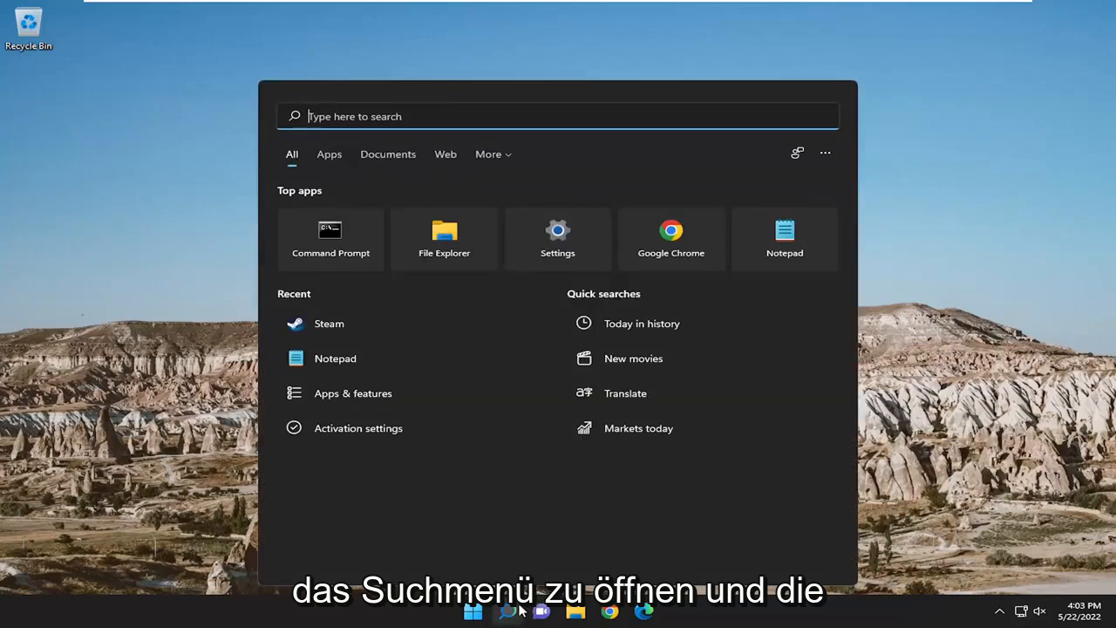
pyautogui.write('troubleshoot settings')
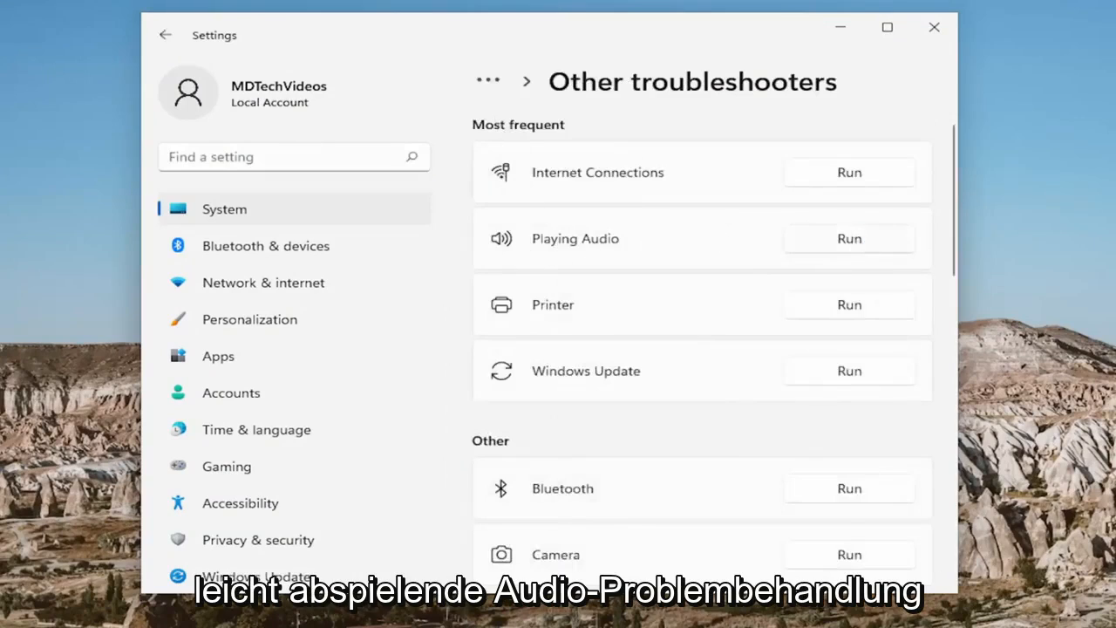
pyautogui.click(848, 237)
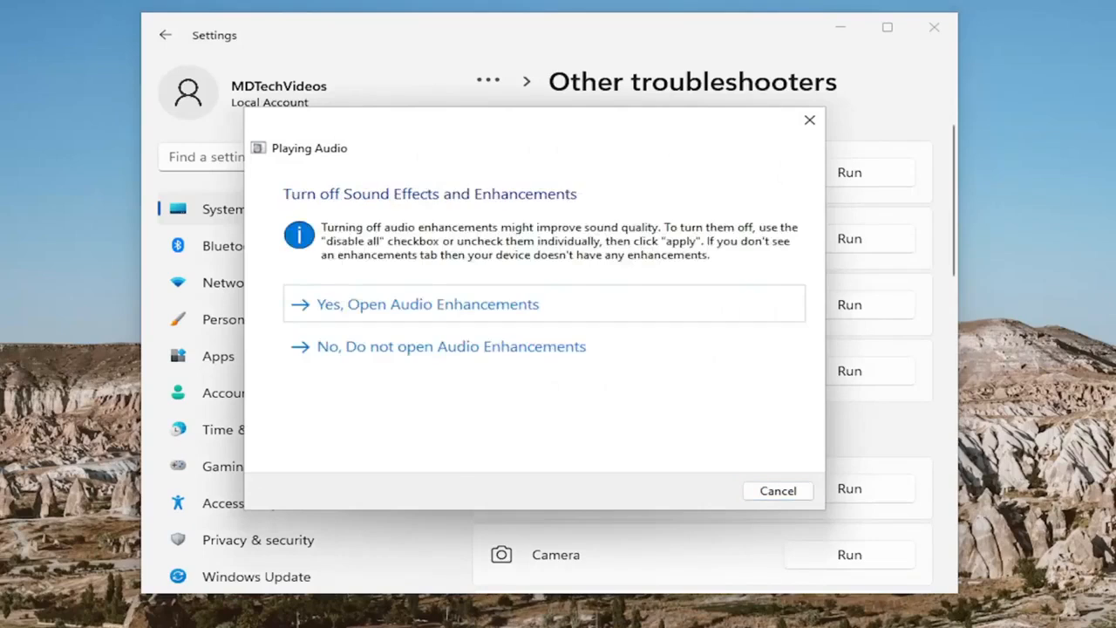
pyautogui.moveTo(471, 305)
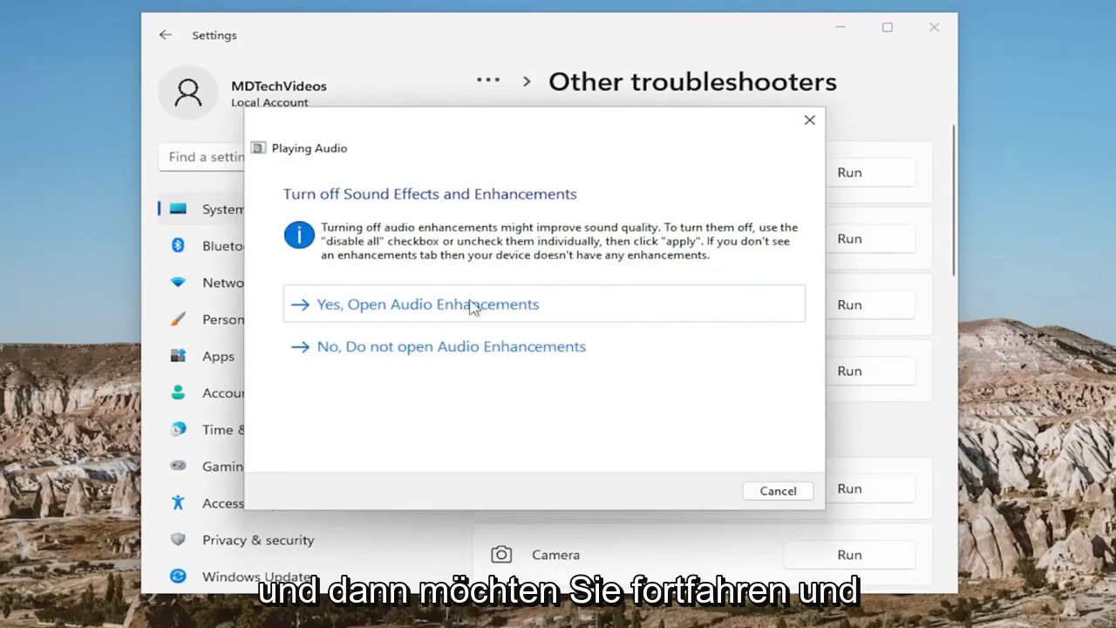
# Accept the enhancements prompt, continue past the volume suggestion and dismiss the finished troubleshooter.
pyautogui.click(427, 304)
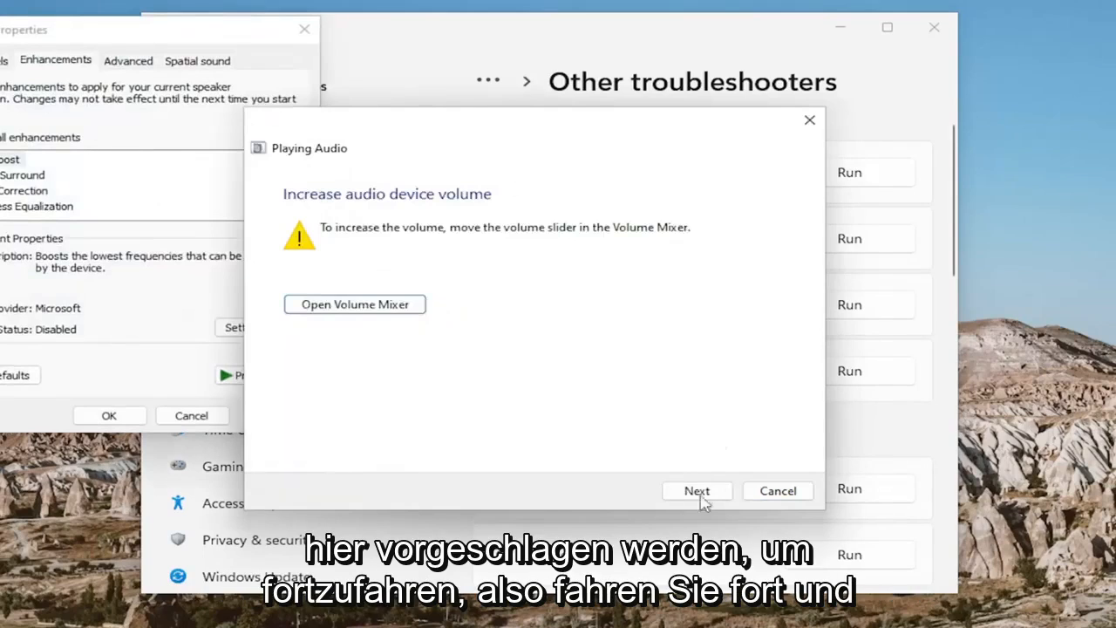
pyautogui.click(698, 490)
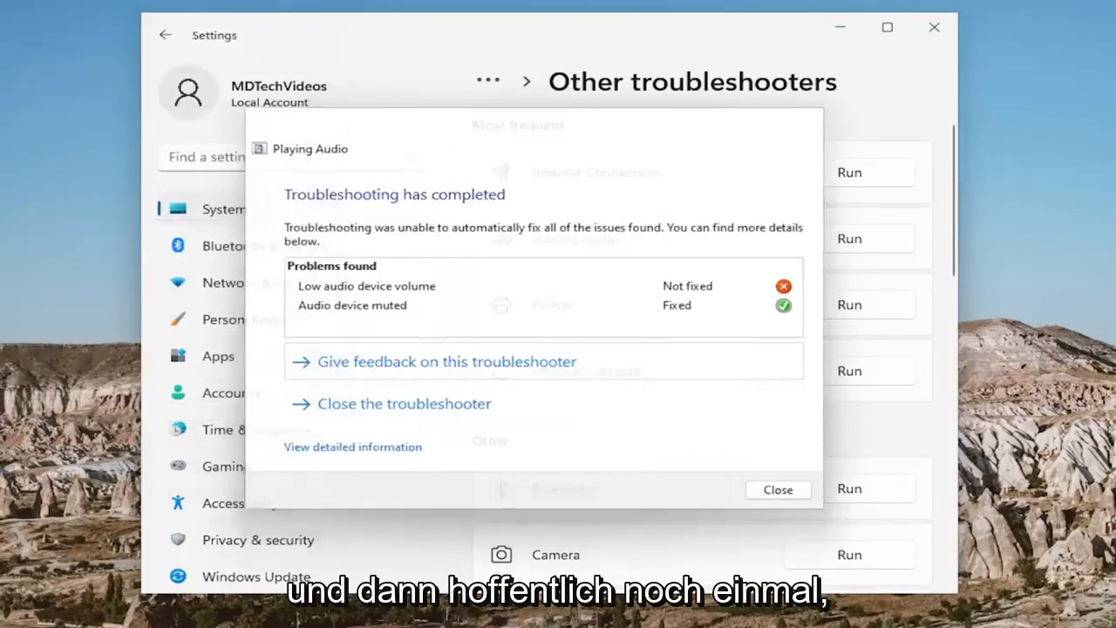
pyautogui.click(778, 488)
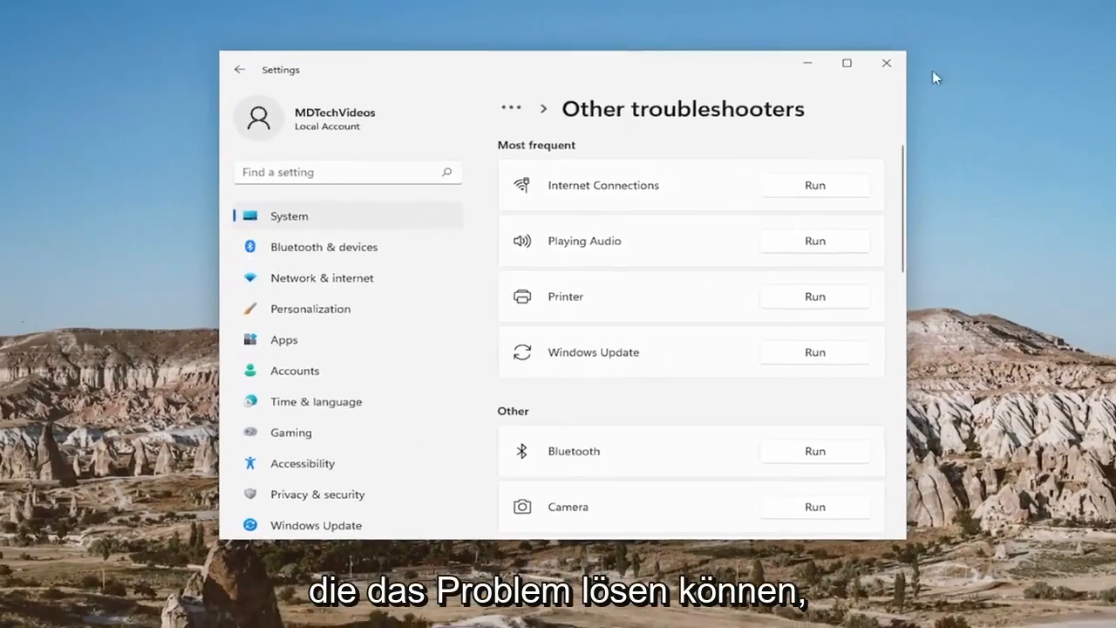
# Close the Settings window, leaving the bare desktop.
pyautogui.click(886, 63)
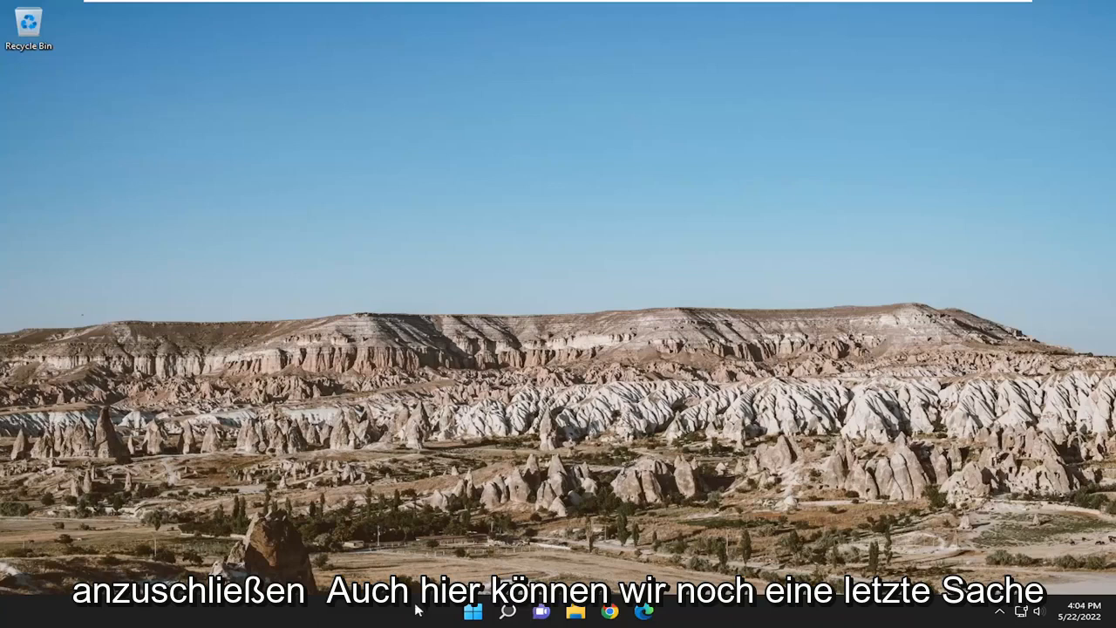
# Reach the Sound playback devices from a 'control panel' search and play a test tone on Speakers.
pyautogui.click(503, 614)
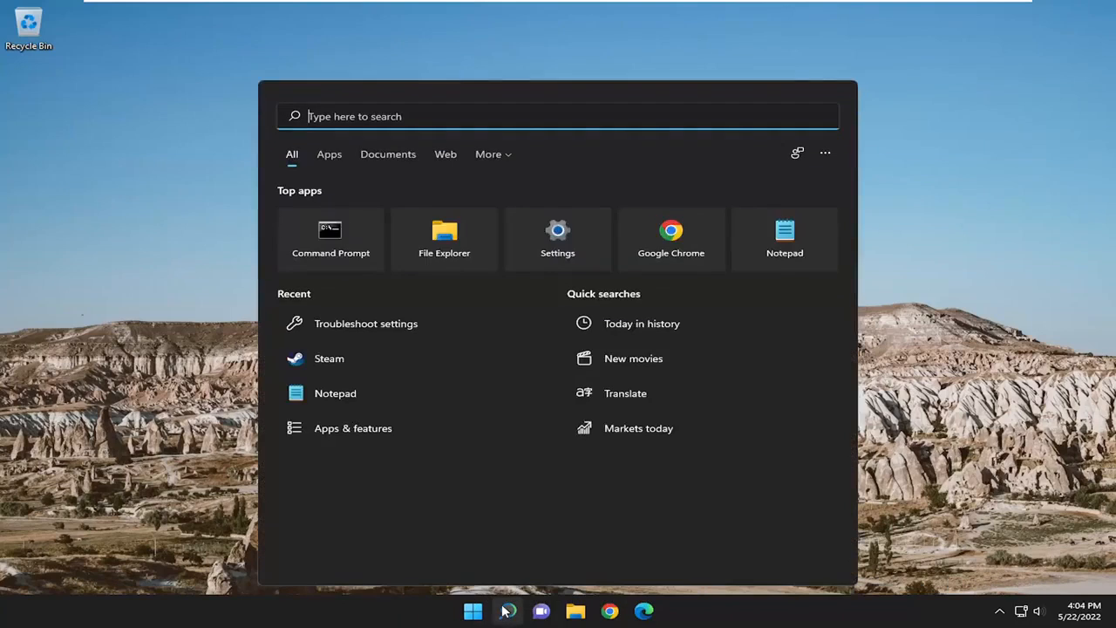
pyautogui.write('computer Management')
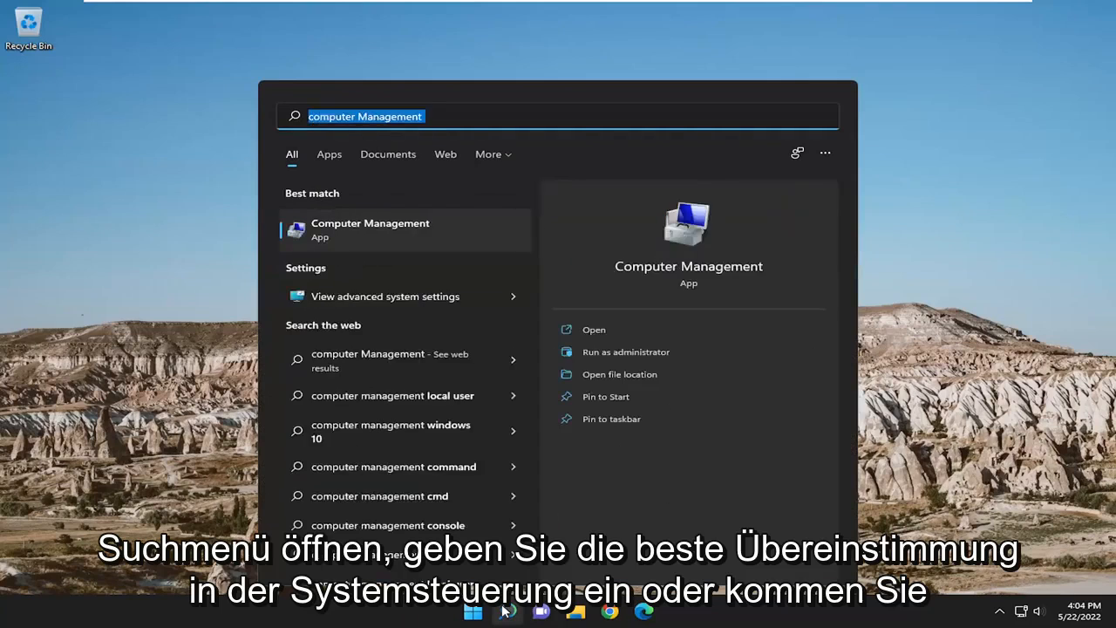
pyautogui.write('control panel')
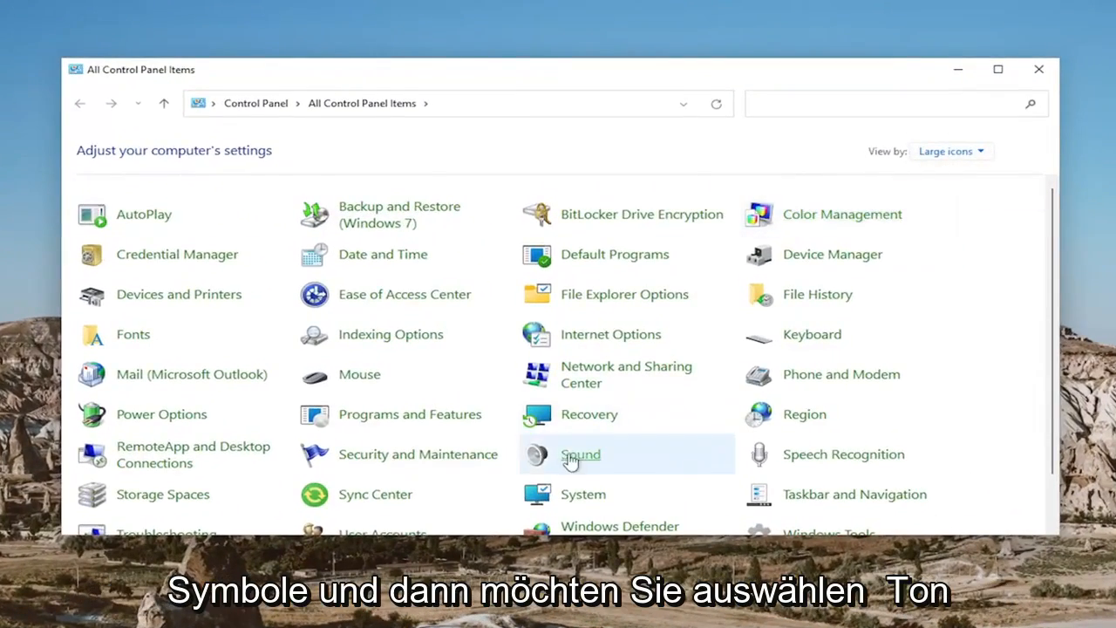
pyautogui.click(580, 454)
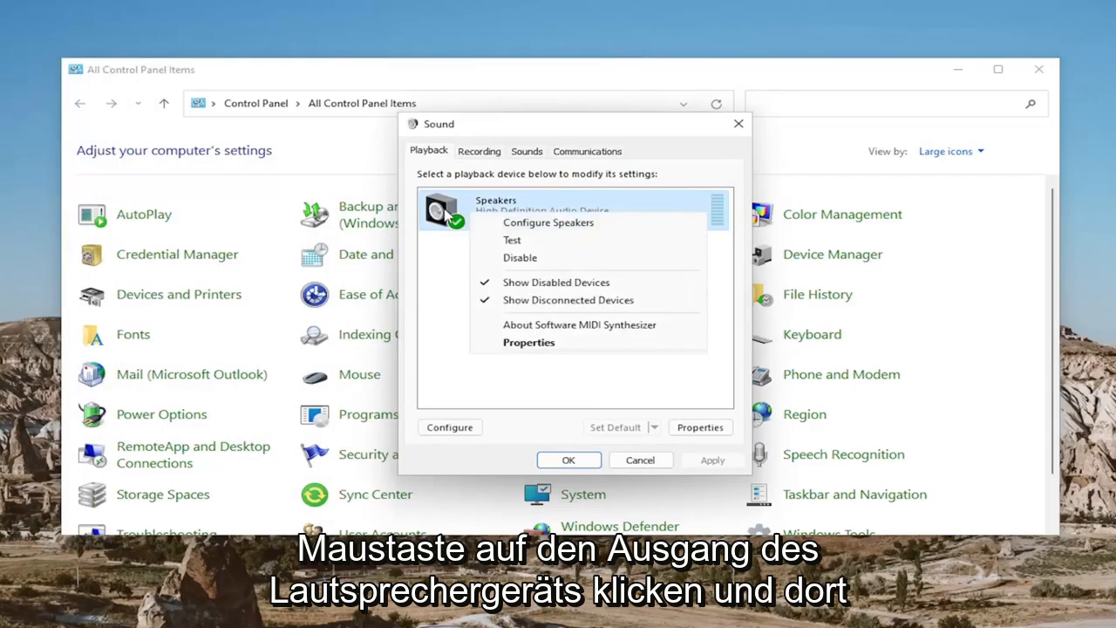
pyautogui.moveTo(519, 244)
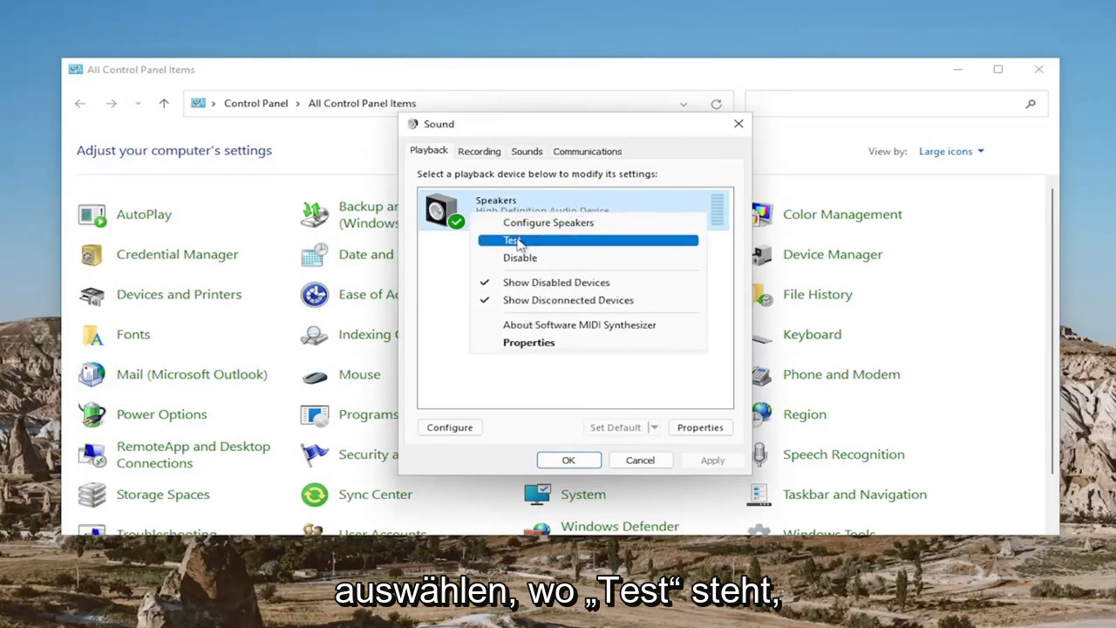
pyautogui.click(512, 240)
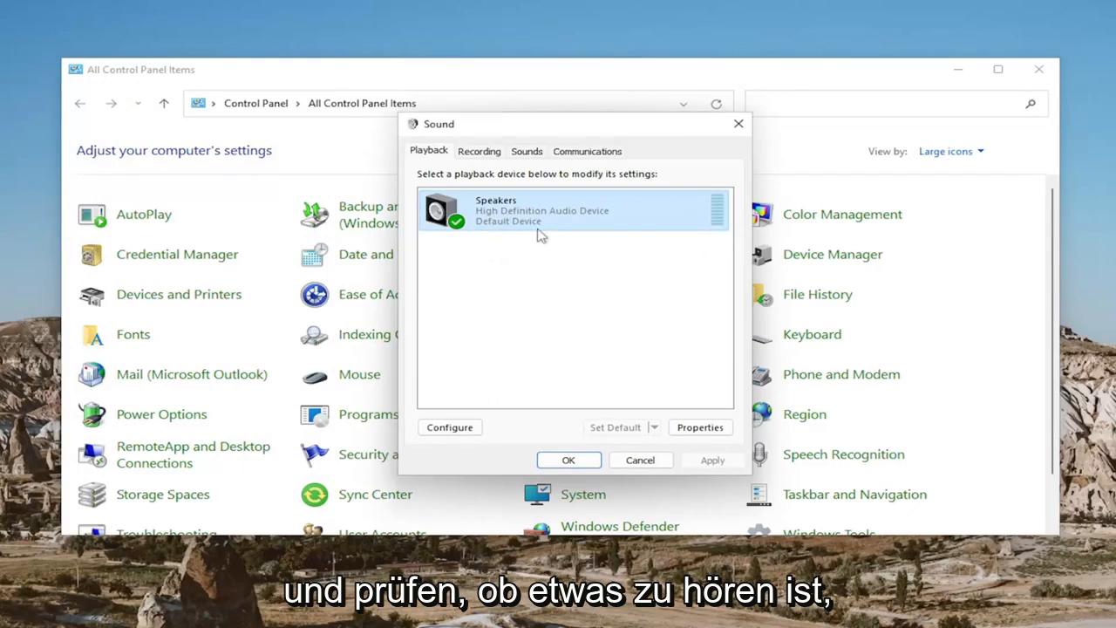
# Review the Speakers' exclusive-mode options and their volume level, now showing 0.
pyautogui.click(701, 427)
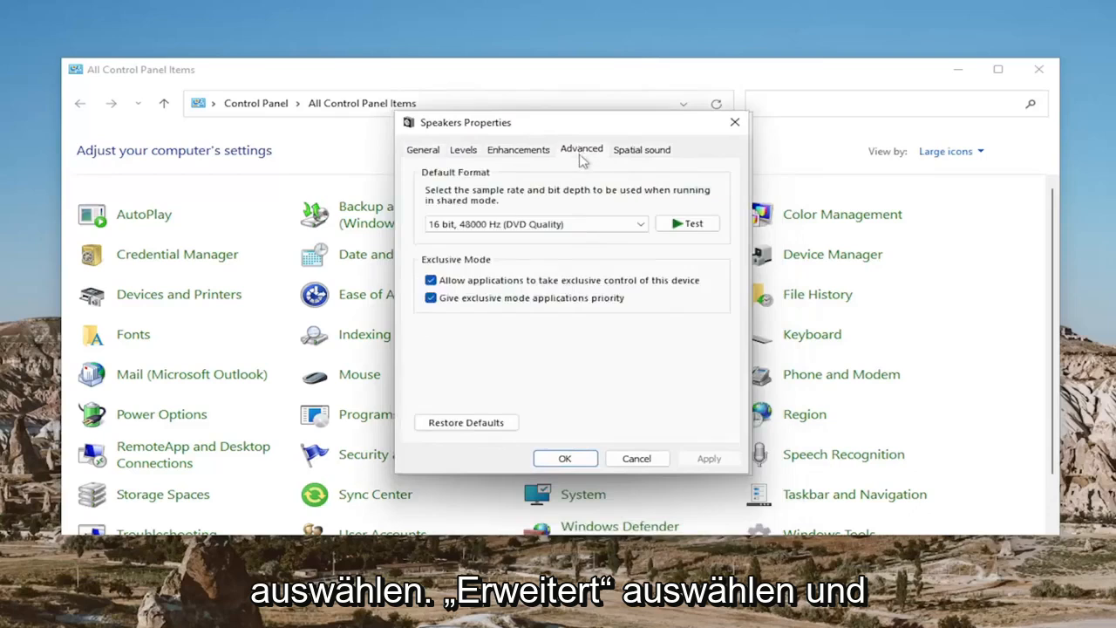
pyautogui.moveTo(448, 266)
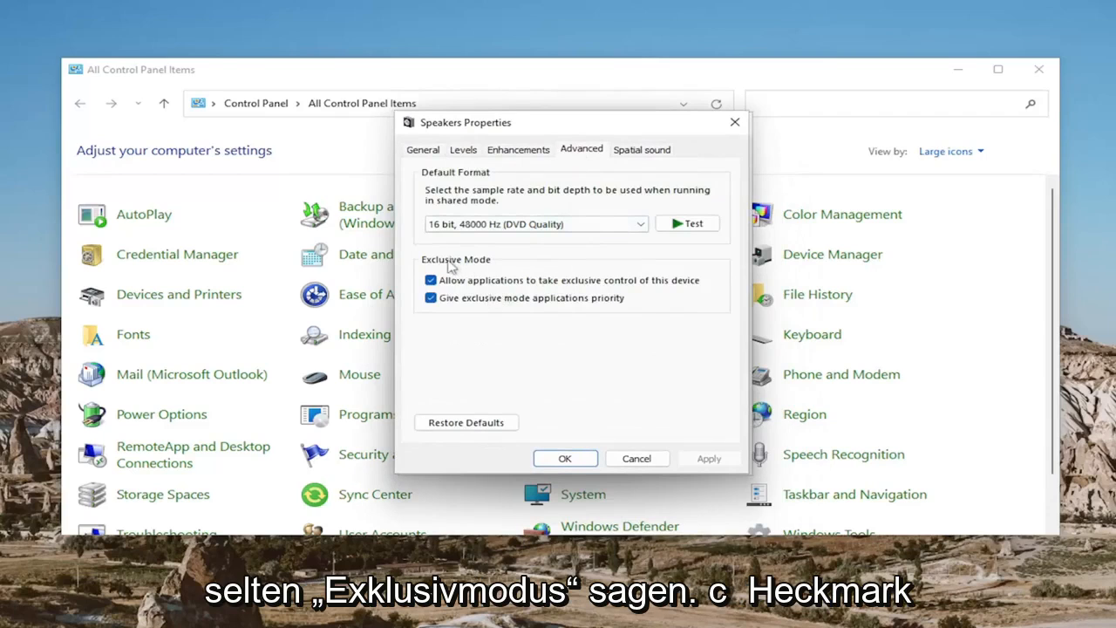
pyautogui.moveTo(501, 291)
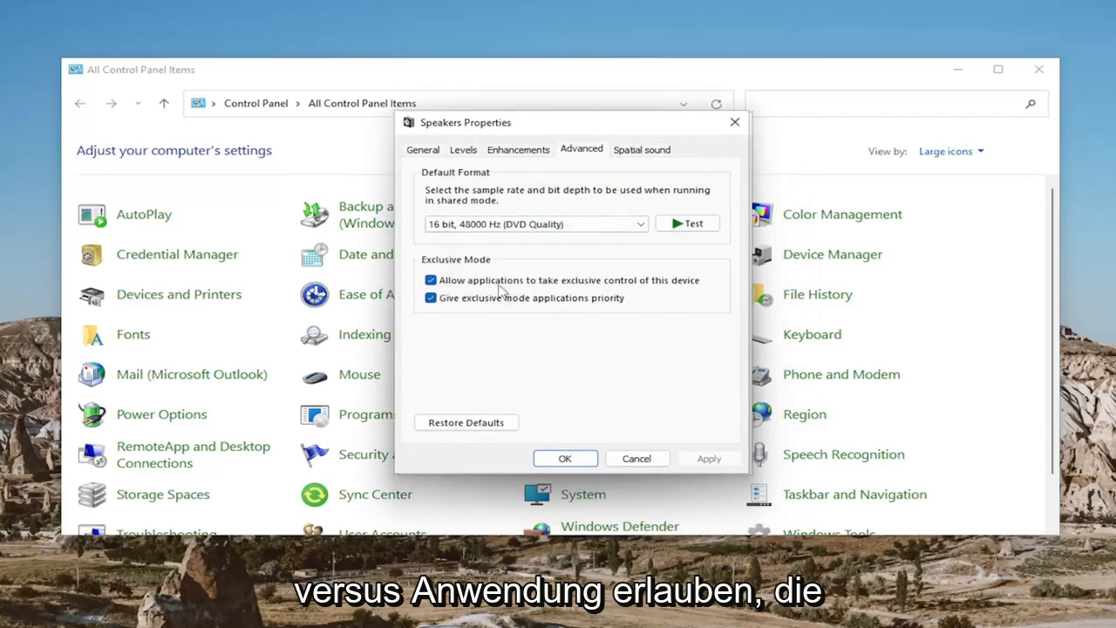
pyautogui.moveTo(657, 286)
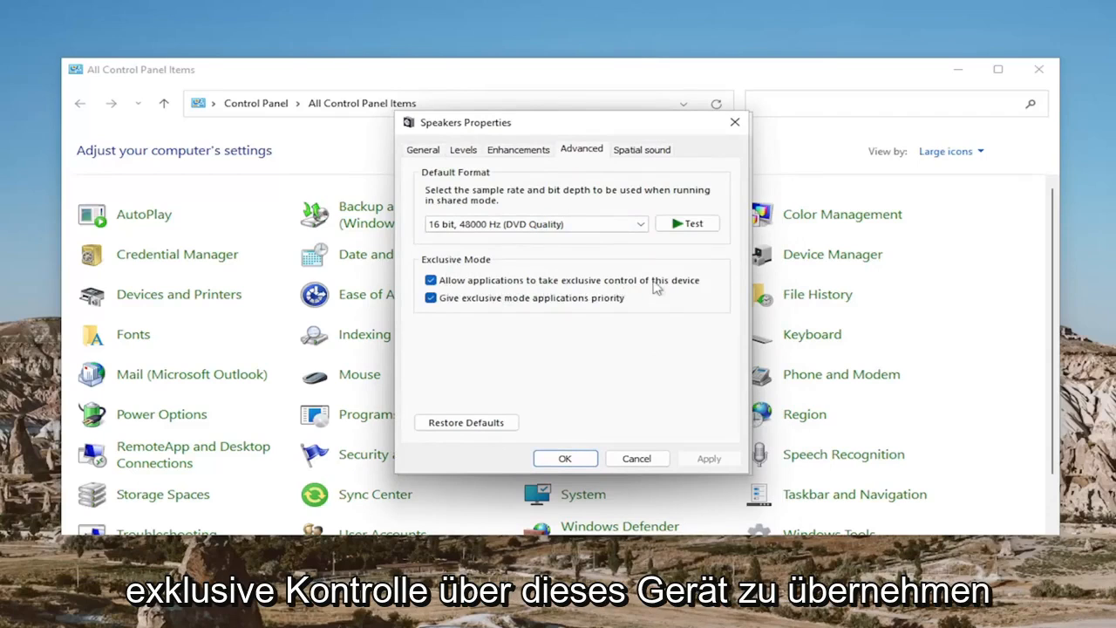
pyautogui.moveTo(492, 303)
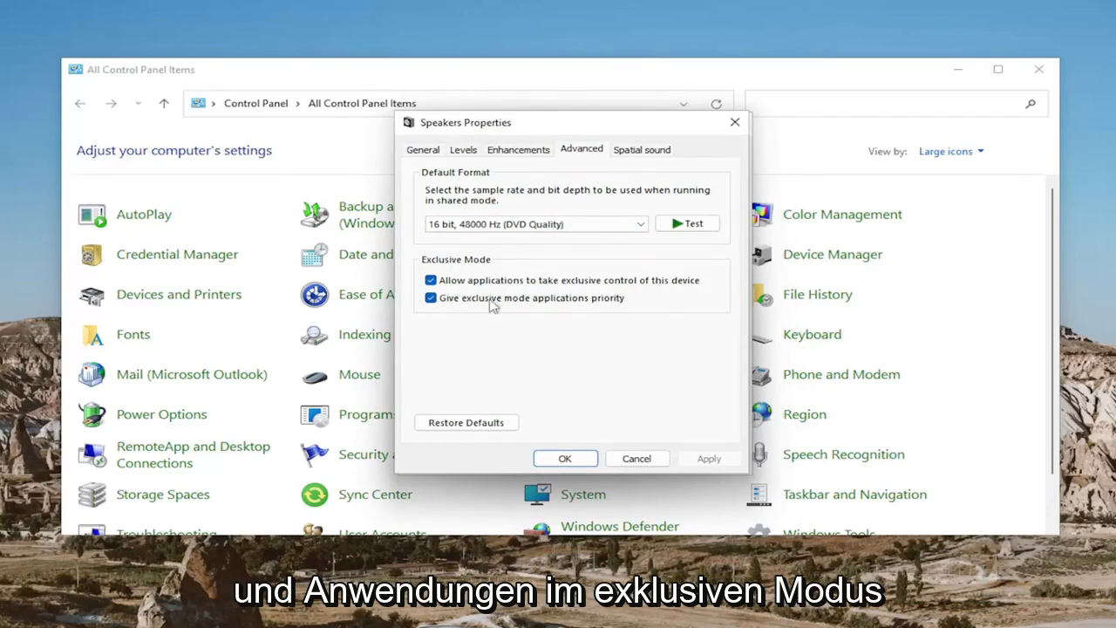
pyautogui.moveTo(530, 242)
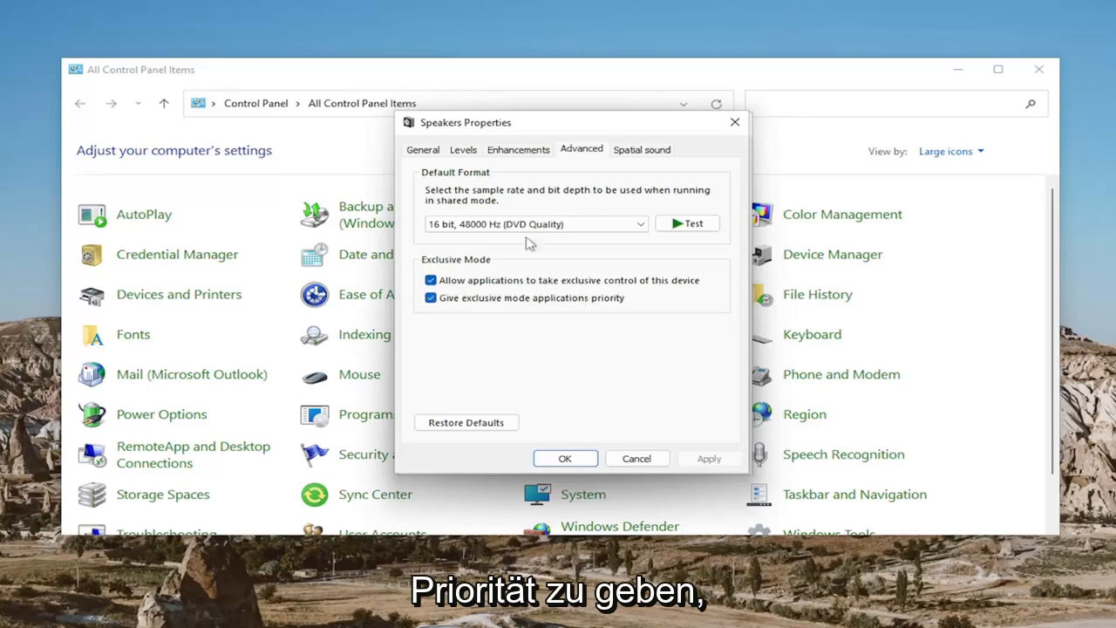
pyautogui.click(464, 150)
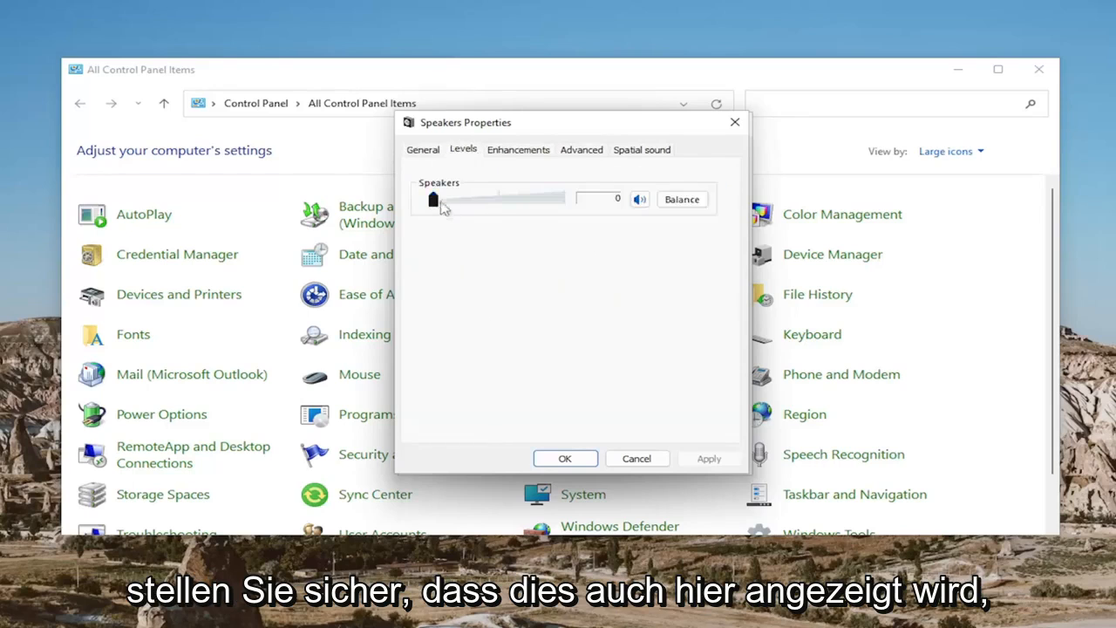
pyautogui.moveTo(667, 457)
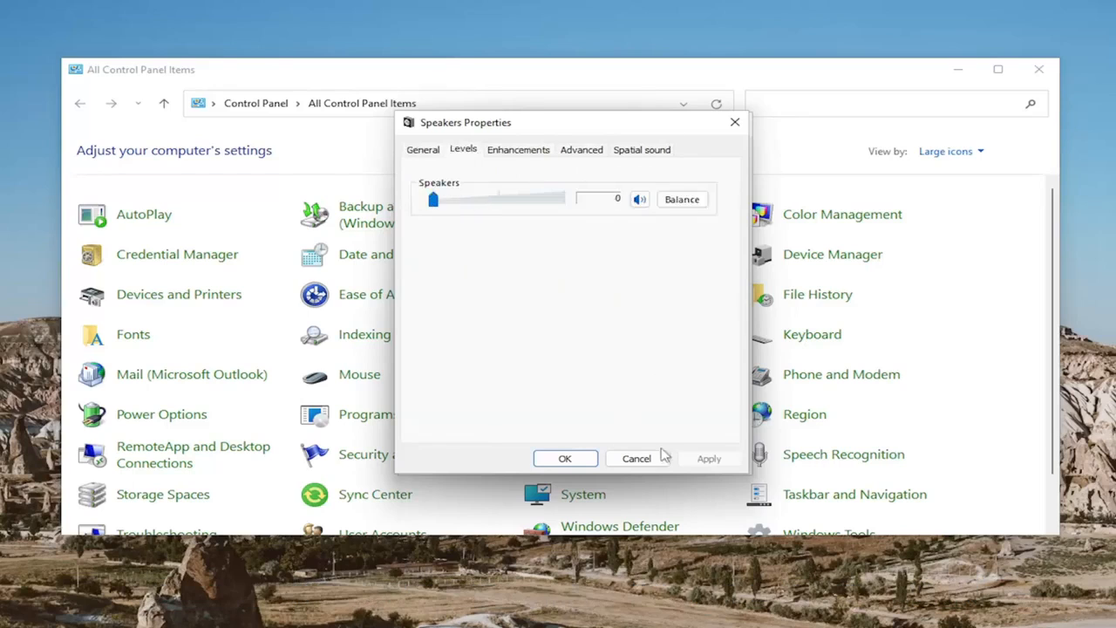
# Configure the speakers as Stereo, test the channels and advance to the full-range speakers step.
pyautogui.click(639, 457)
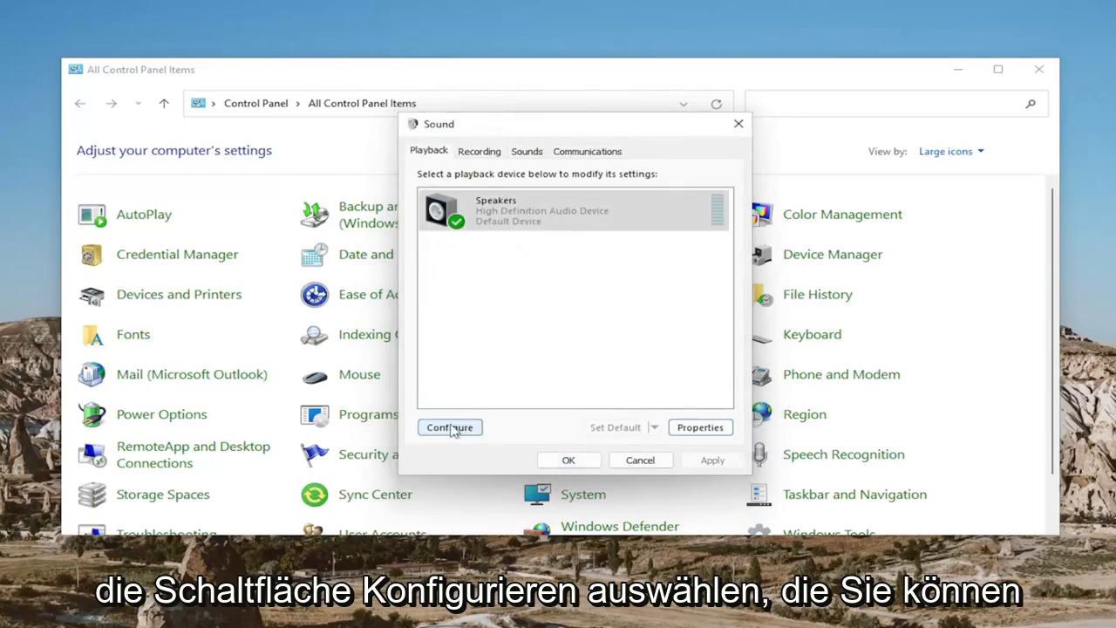
pyautogui.click(450, 428)
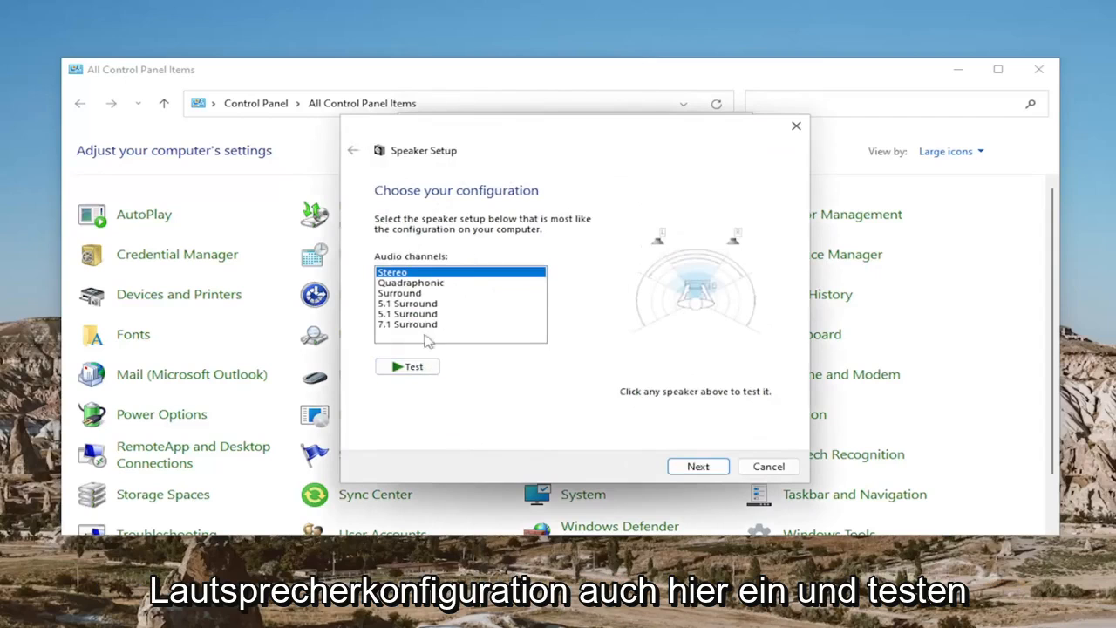
pyautogui.click(407, 366)
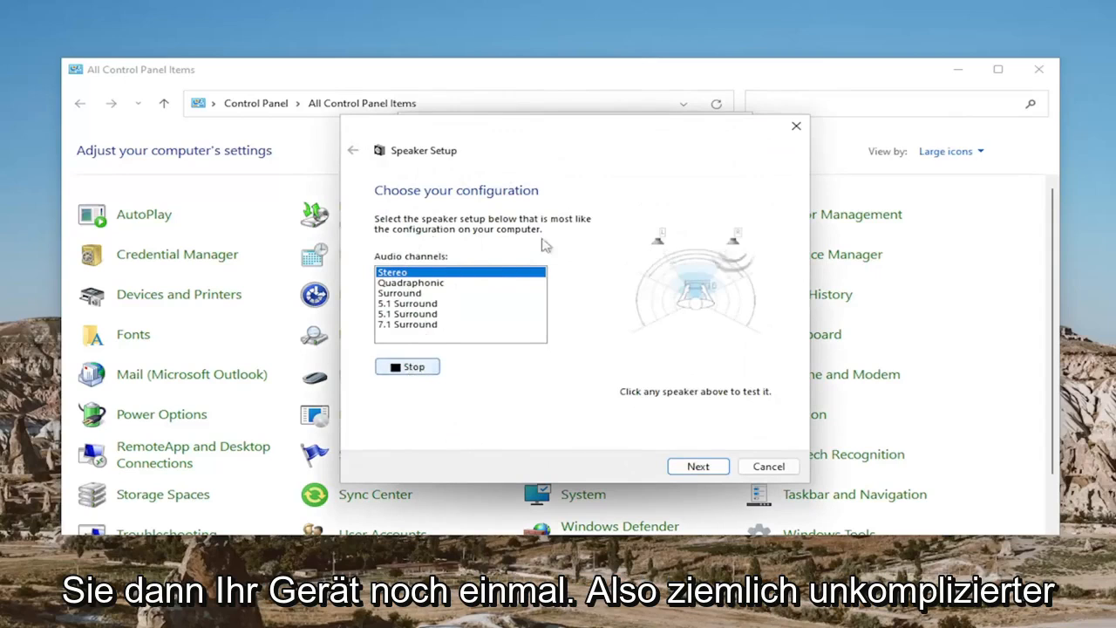
pyautogui.click(697, 466)
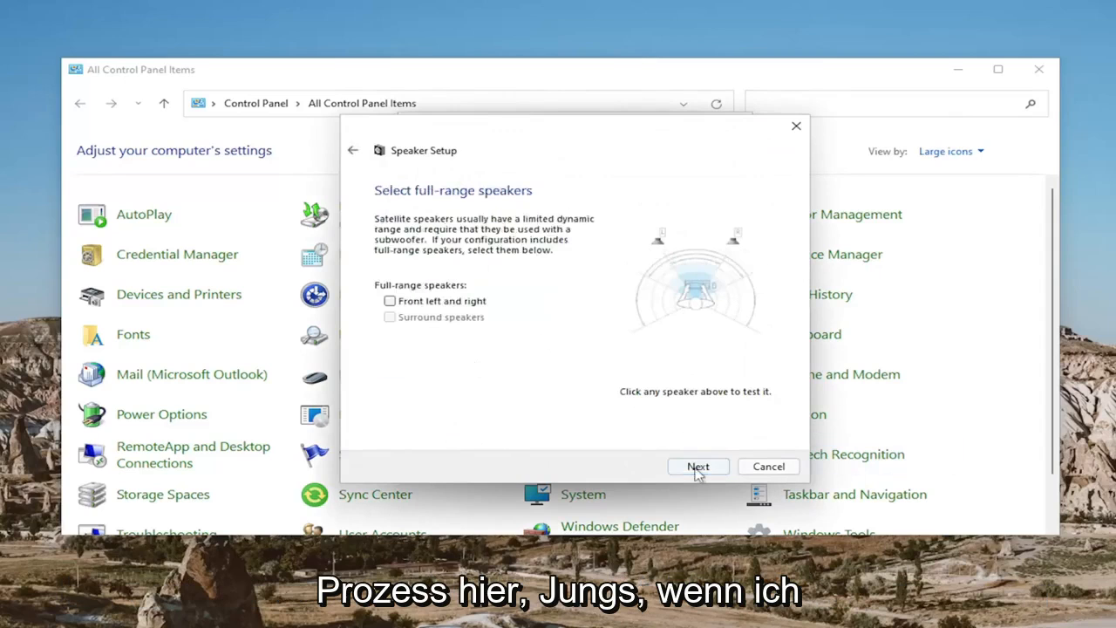